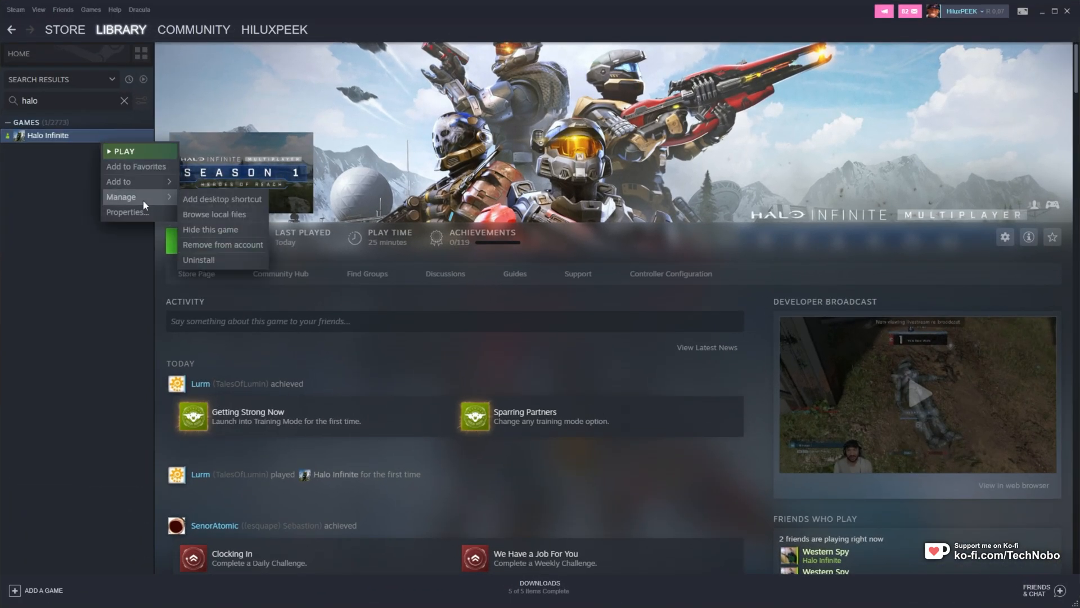
Browse Halo Infinite's local files from its Steam library entry.
left_click(214, 214)
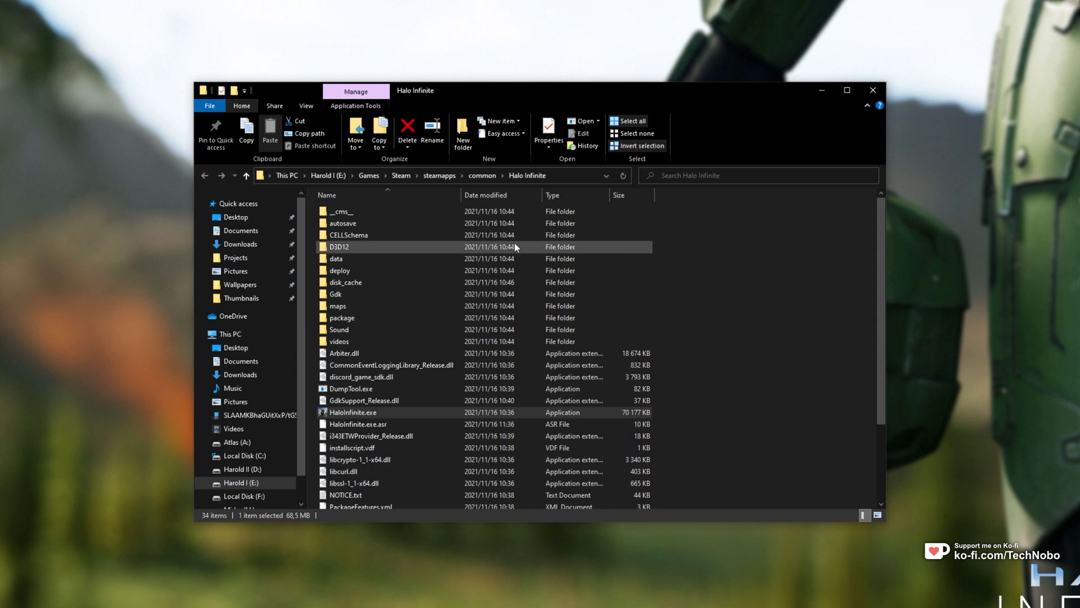
Enter the videos folder and inspect Startup_Sequence_Loading.mp4 and intro.mp4.
double_click(339, 341)
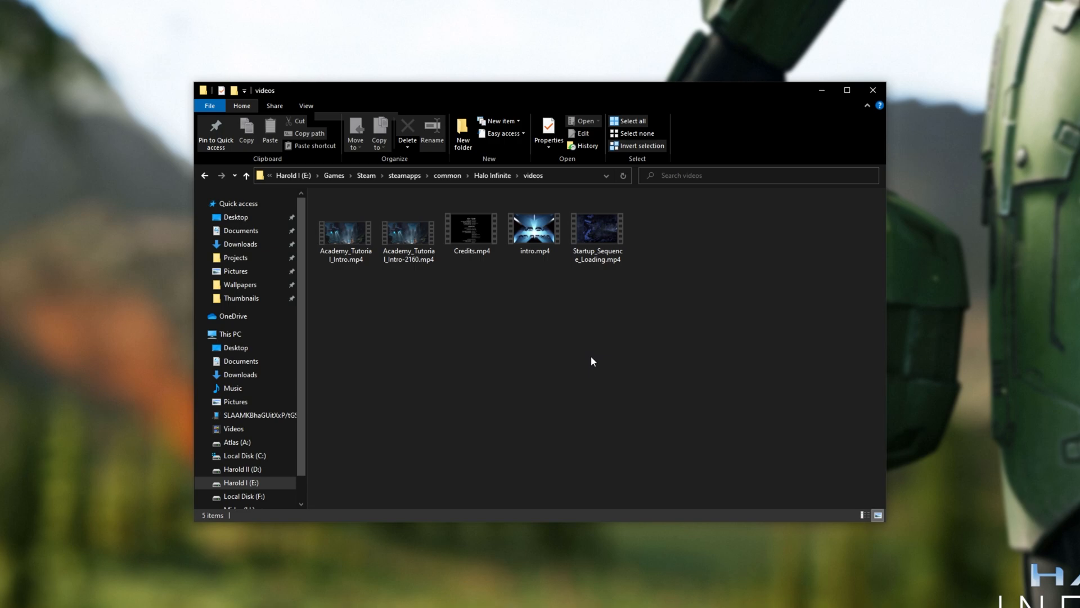
left_click(596, 230)
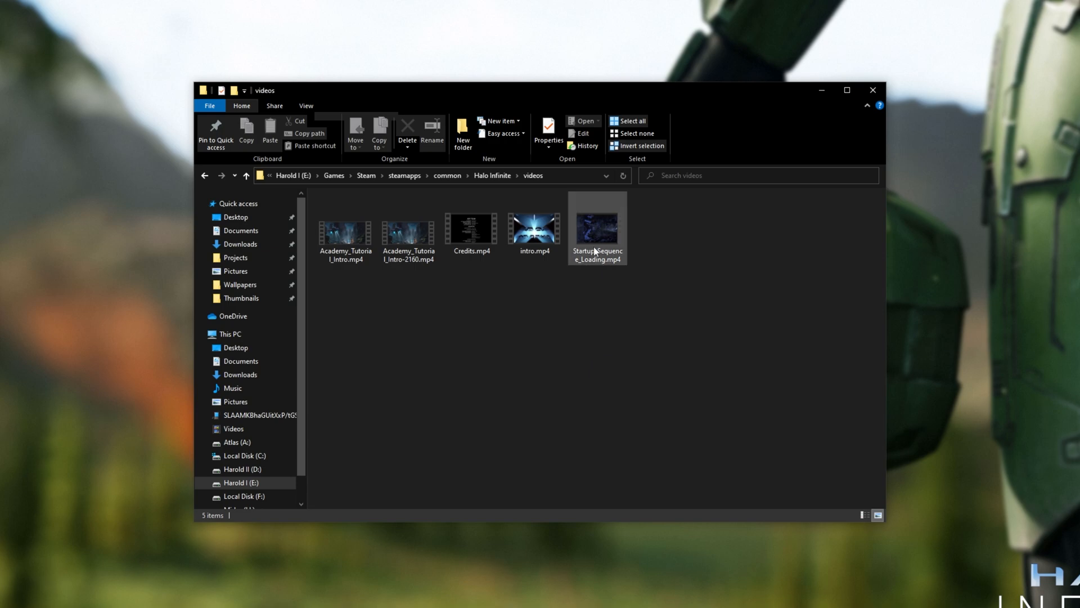
left_click(533, 227)
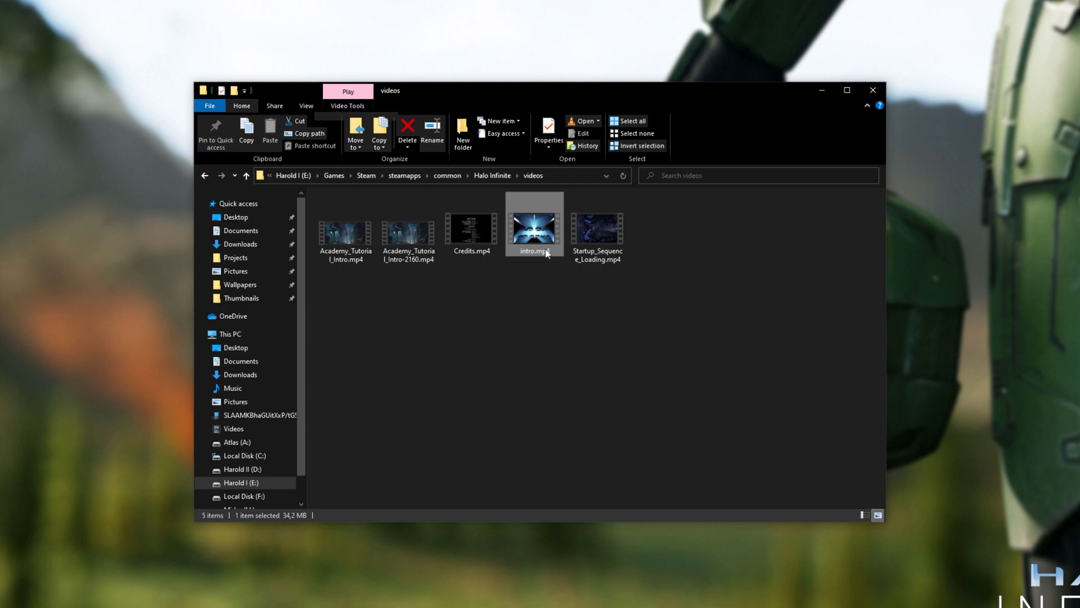
mouse_move(654, 234)
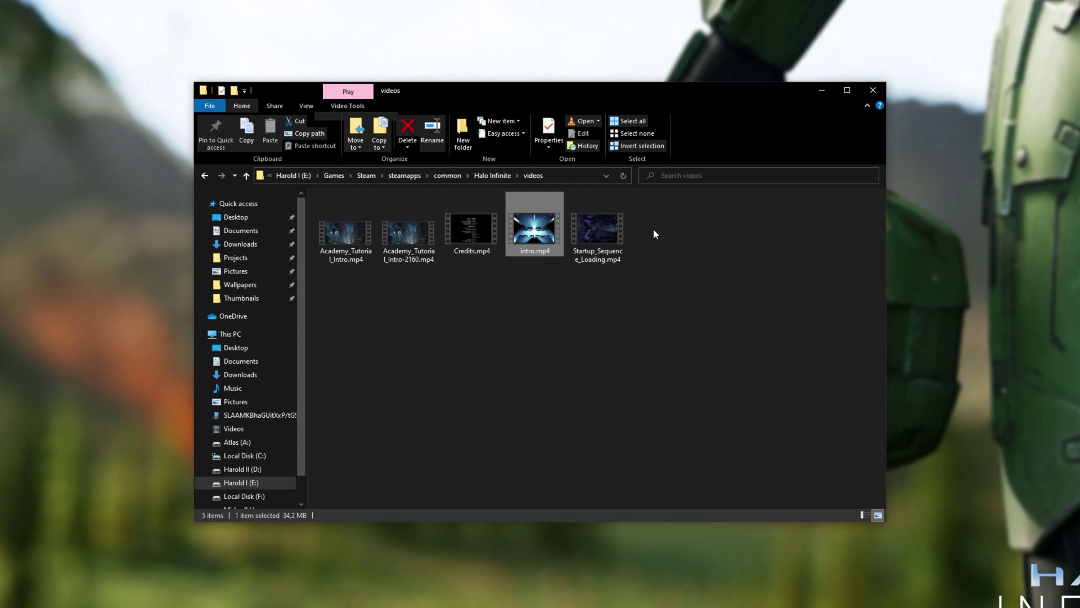
mouse_move(305, 105)
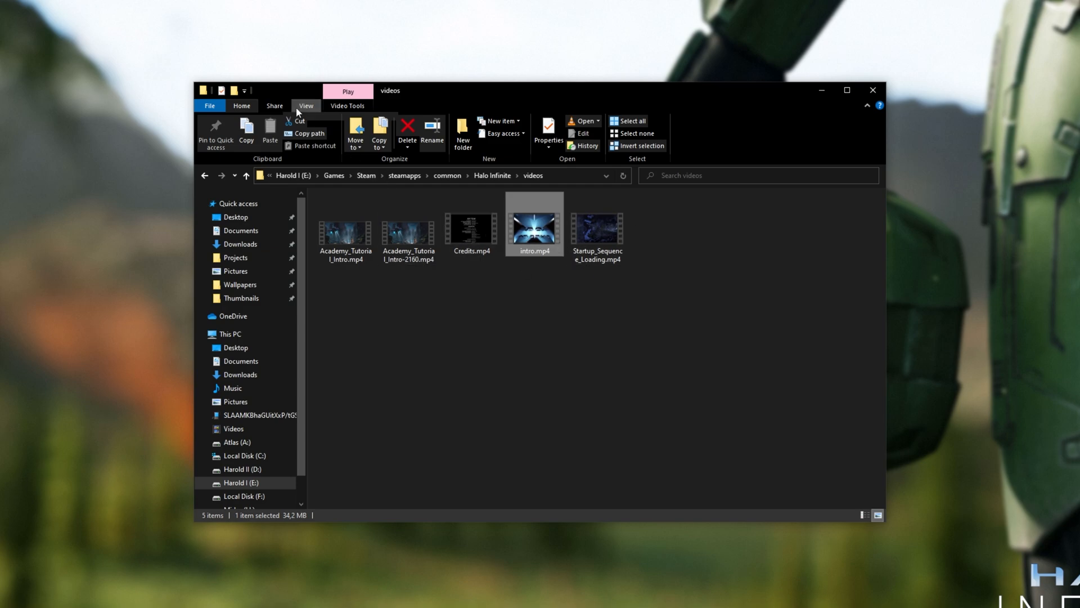
Enable File name extensions in the View ribbon's Show/hide options.
left_click(305, 105)
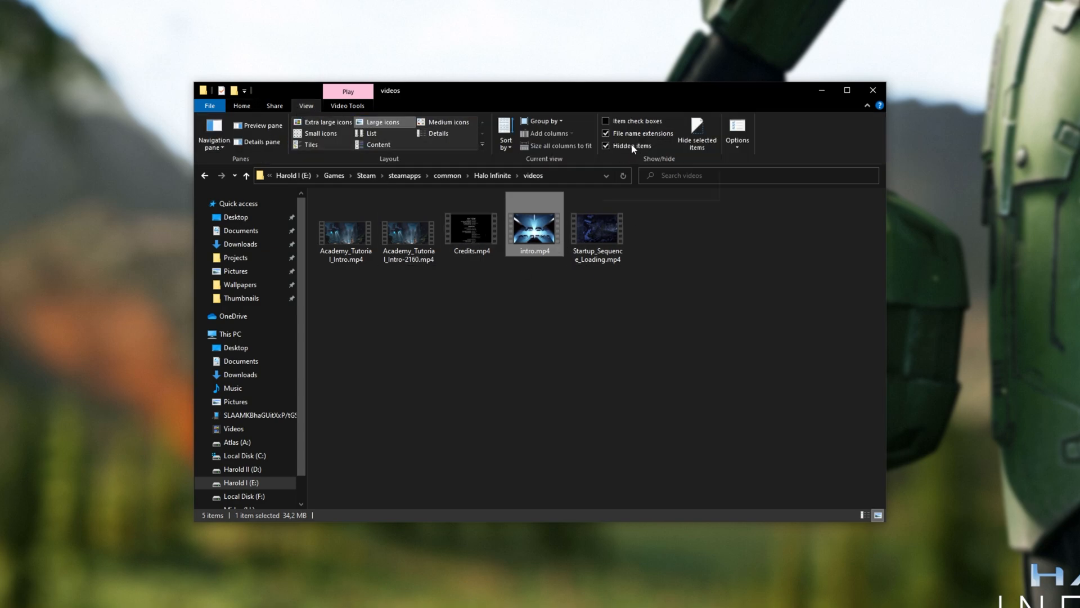
mouse_move(623, 133)
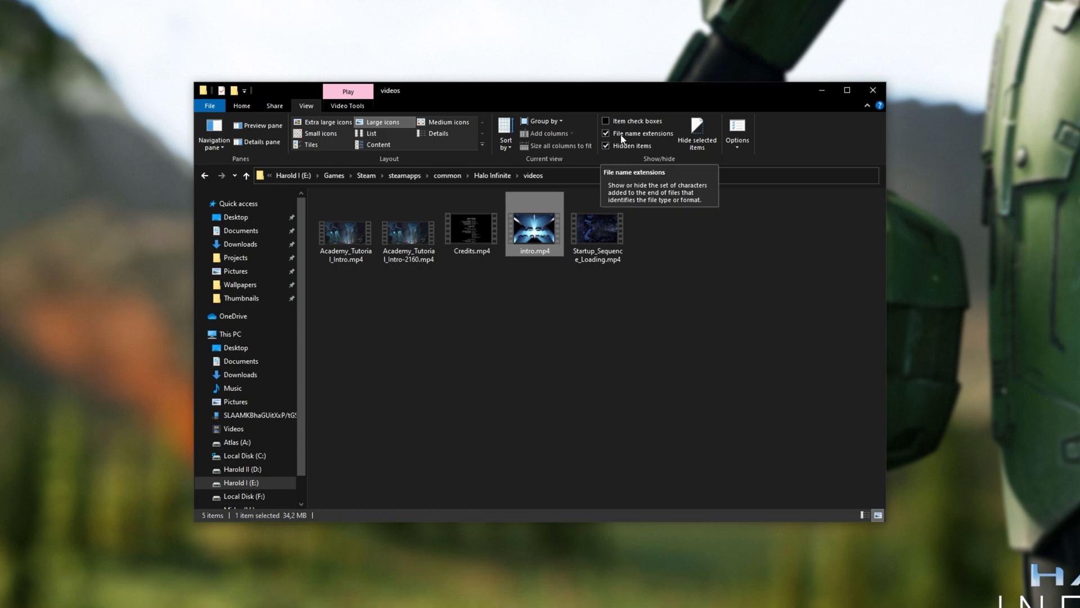
left_click(598, 231)
type("-1")
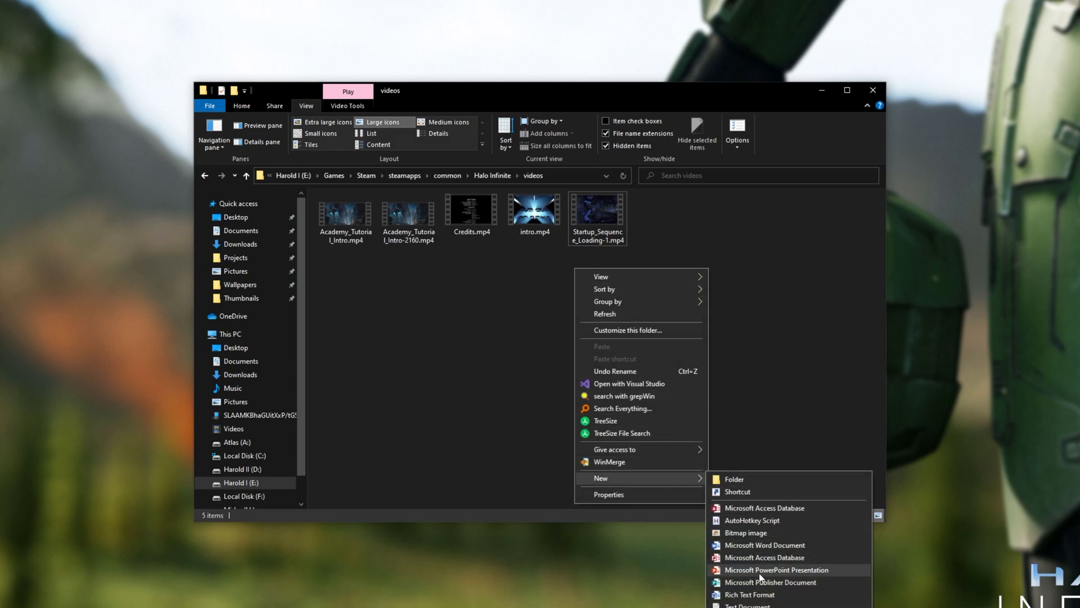
Create a new empty file named Startup_Sequence_Loading.mp4, confirming the extension change.
left_click(746, 605)
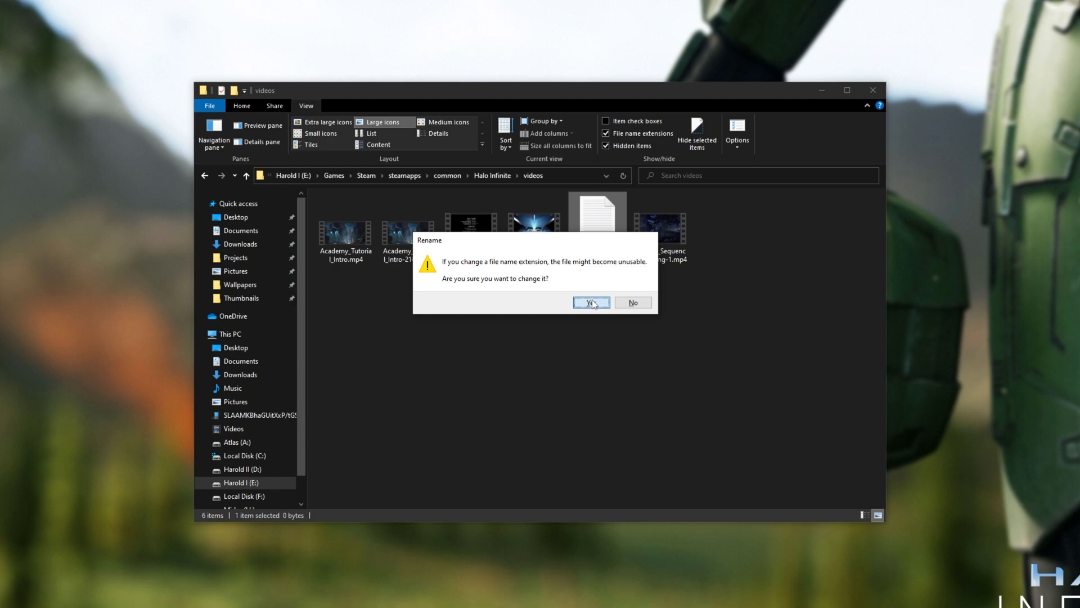
left_click(591, 302)
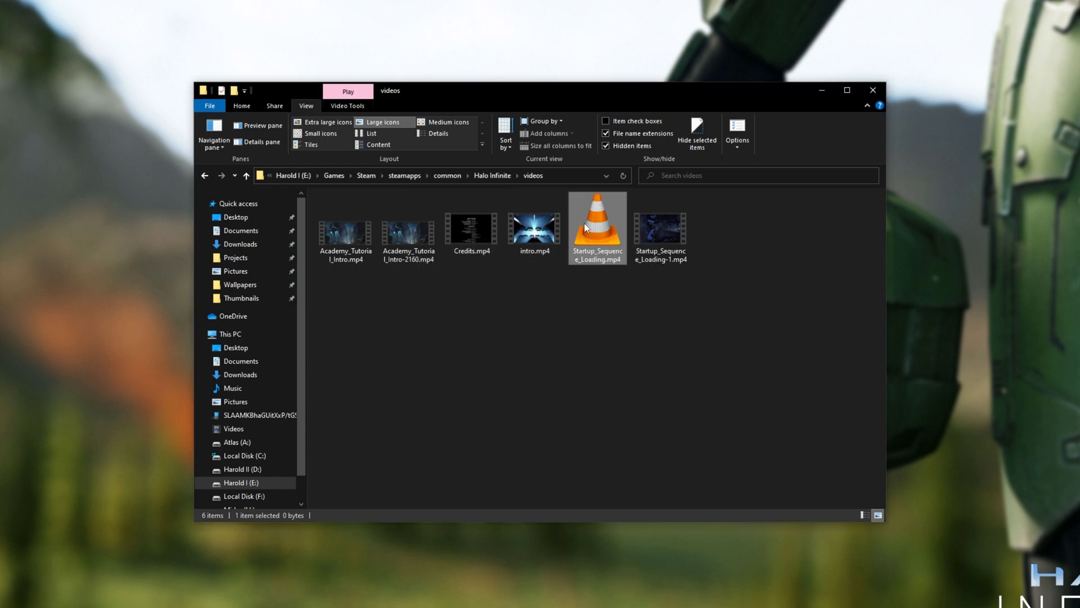
left_click(535, 227)
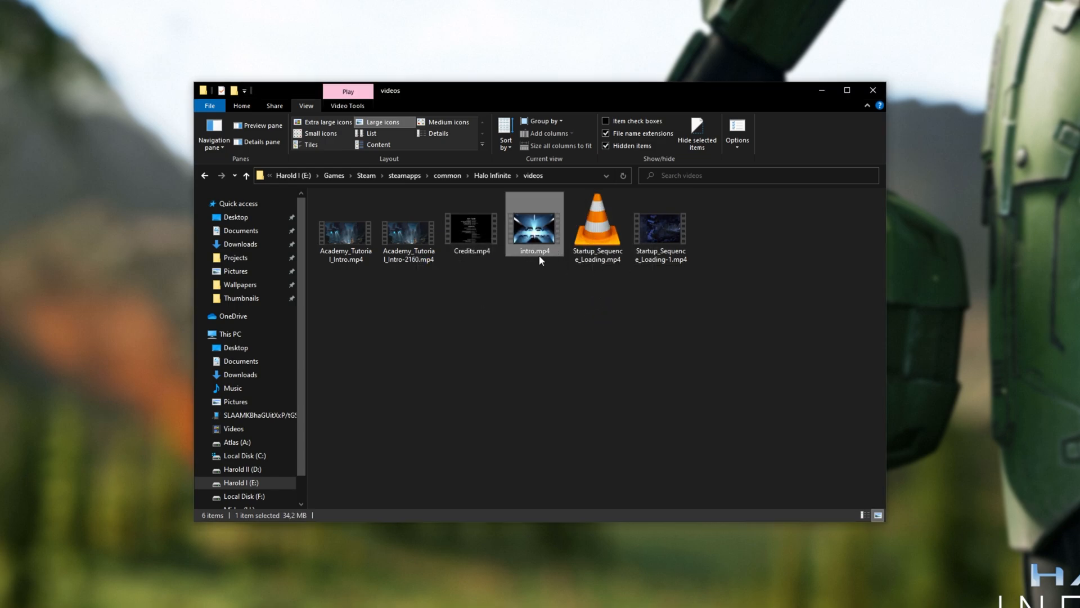